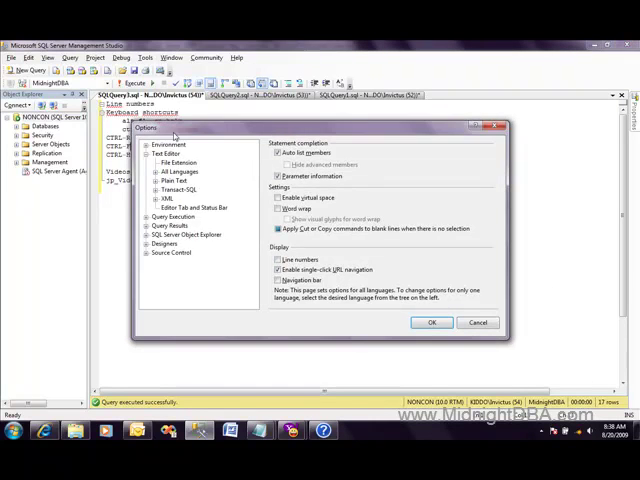
Enable line numbers for all languages in the text editor options.
left_click(180, 172)
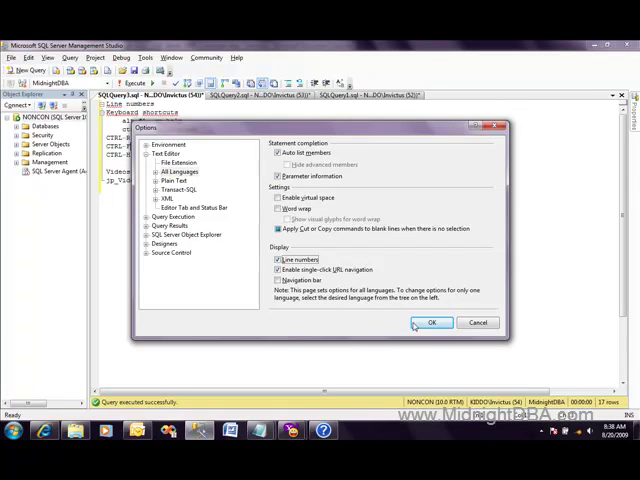
left_click(432, 322)
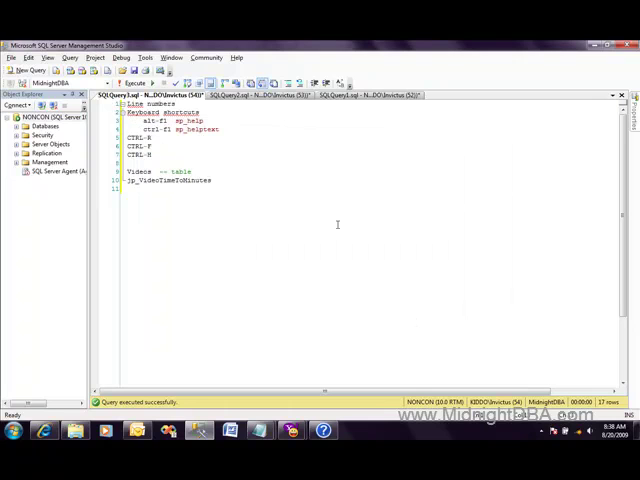
Assign sp_helptext as the stored procedure for the Ctrl+F1 query shortcut.
left_click(142, 56)
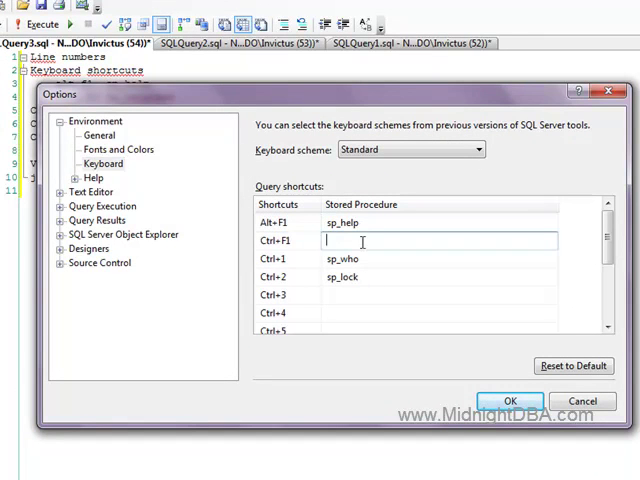
type("sp_helptext")
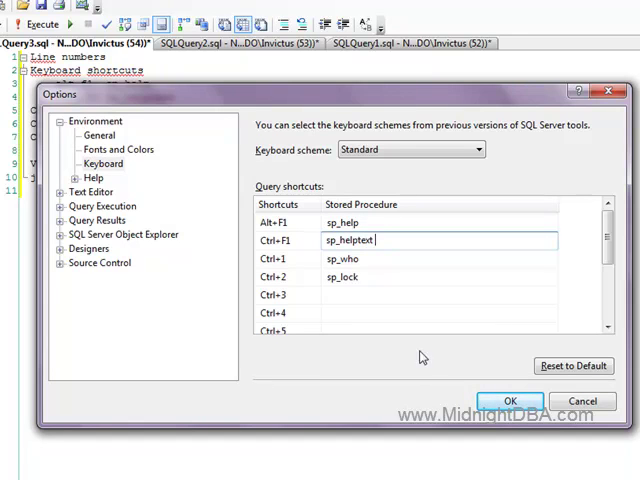
left_click(512, 400)
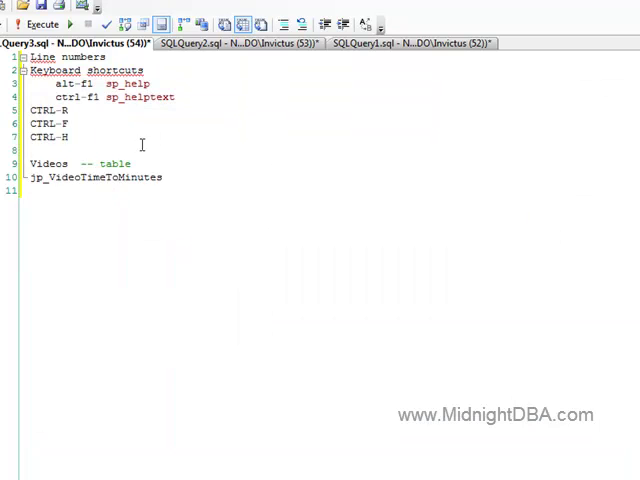
Run sp_help on the selected Videos table to list its owner, type and columns.
double_click(96, 176)
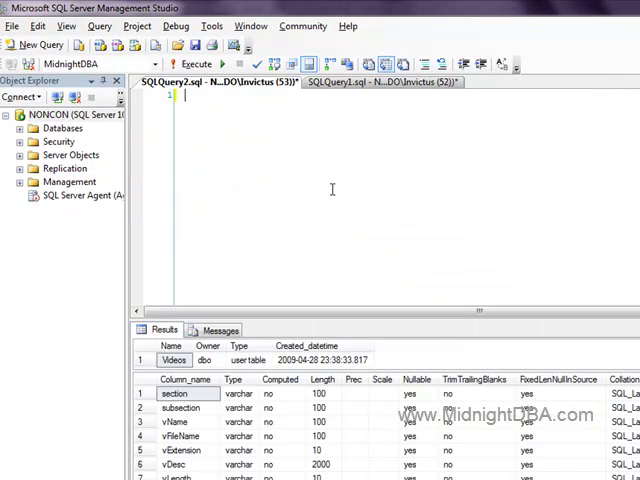
Run sp_helptext via Ctrl+F1 on jp_VideoTimeToMinutes to show its source code.
left_click(54, 58)
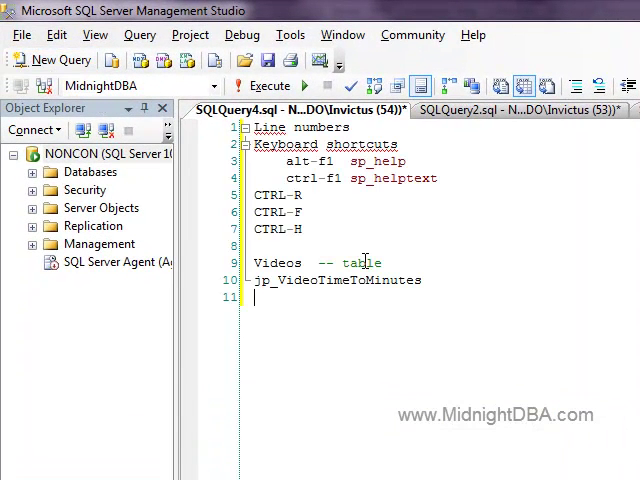
double_click(338, 280)
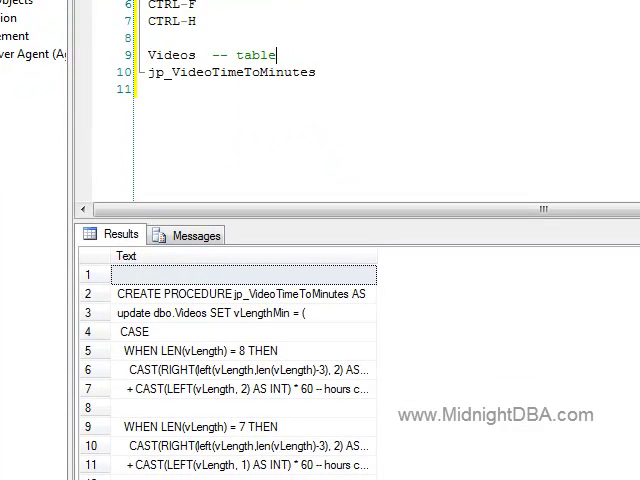
double_click(170, 54)
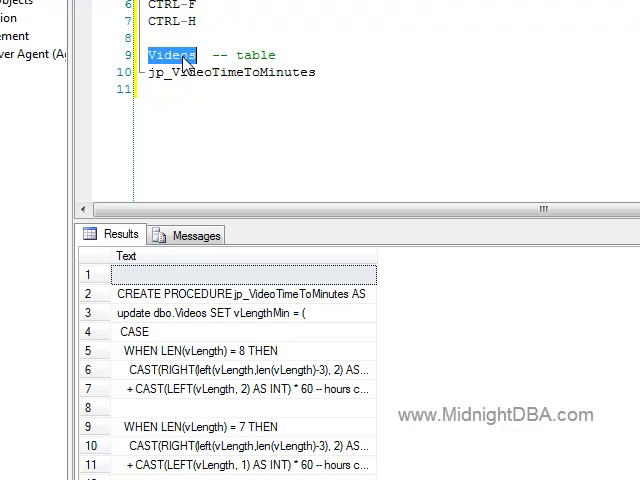